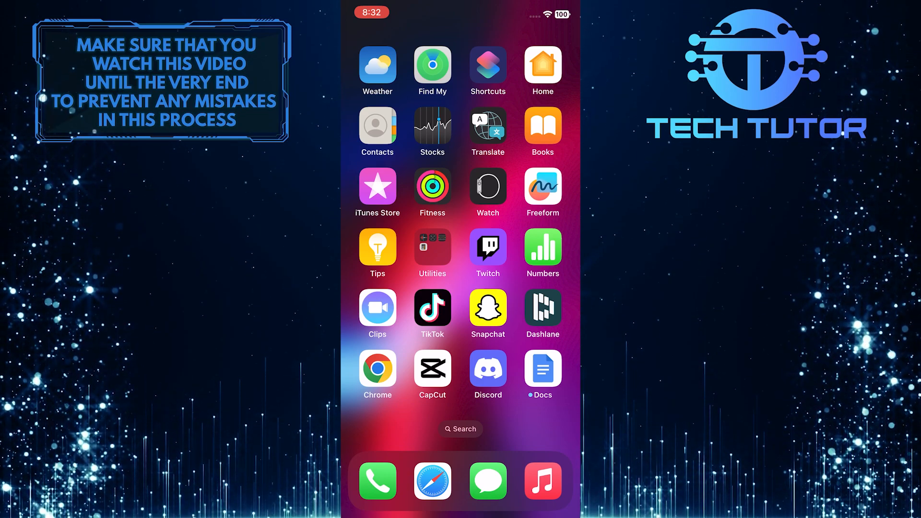
# Step: Launch Snapchat from the Home Screen and capture a snap with the shutter
pyautogui.click(487, 308)
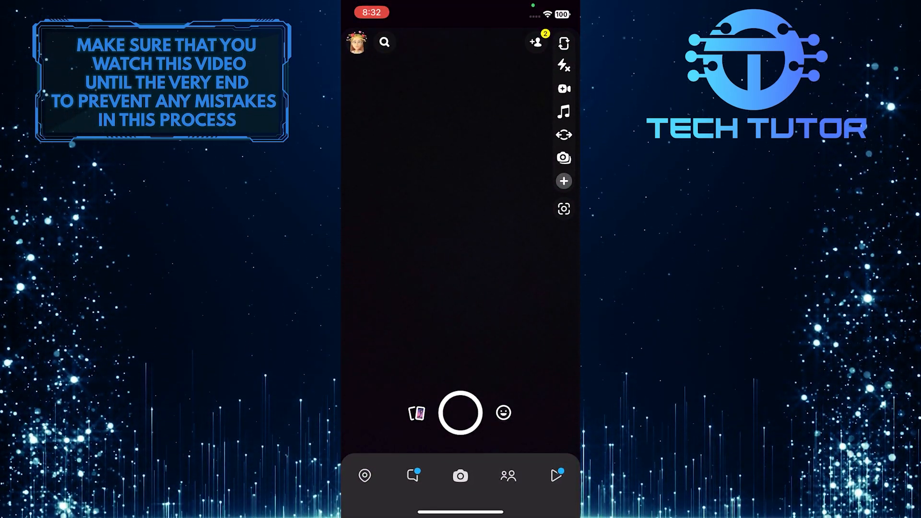
pyautogui.click(459, 411)
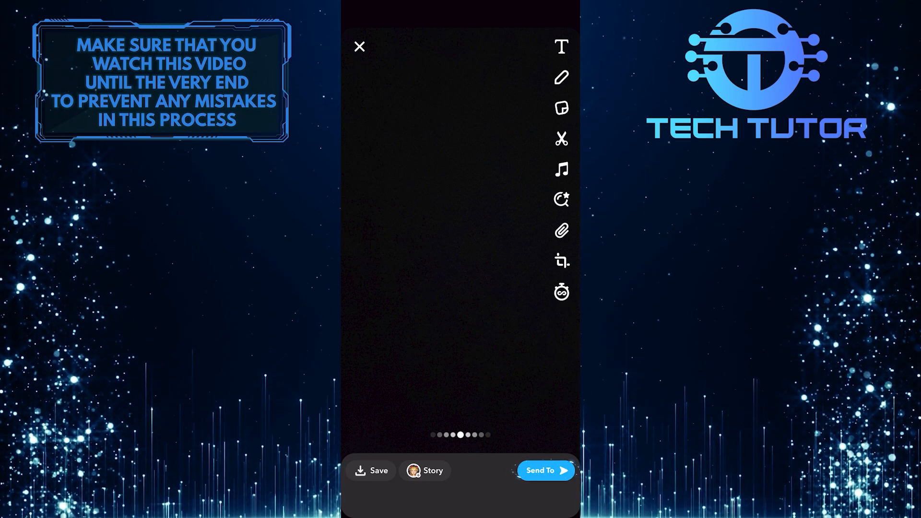
# Step: From Send To, bring up the '3' shortcut for editing its members
pyautogui.click(546, 470)
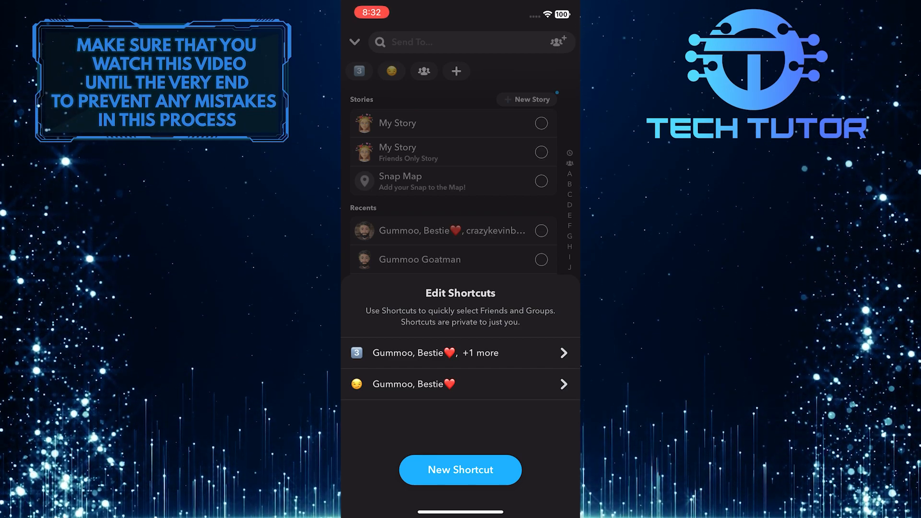
pyautogui.click(460, 352)
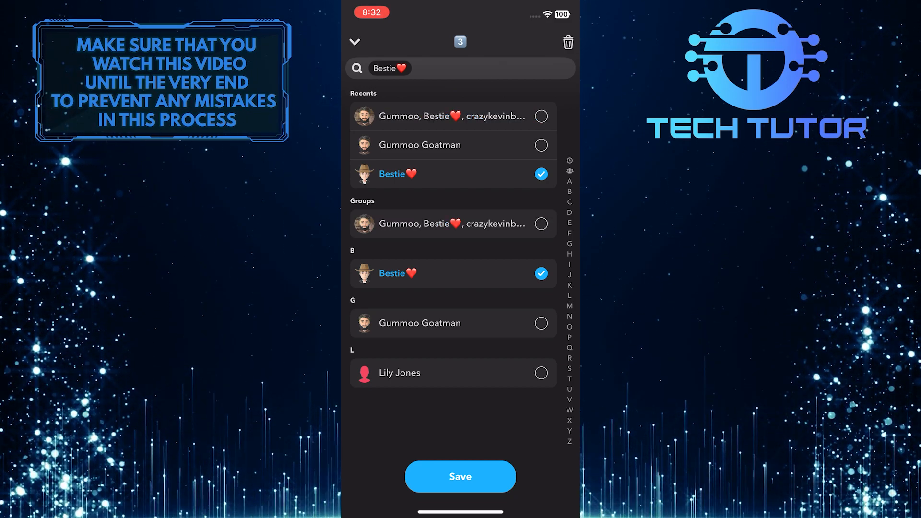
# Step: Check Bestie as a member of the '3' shortcut and save the change
pyautogui.click(460, 477)
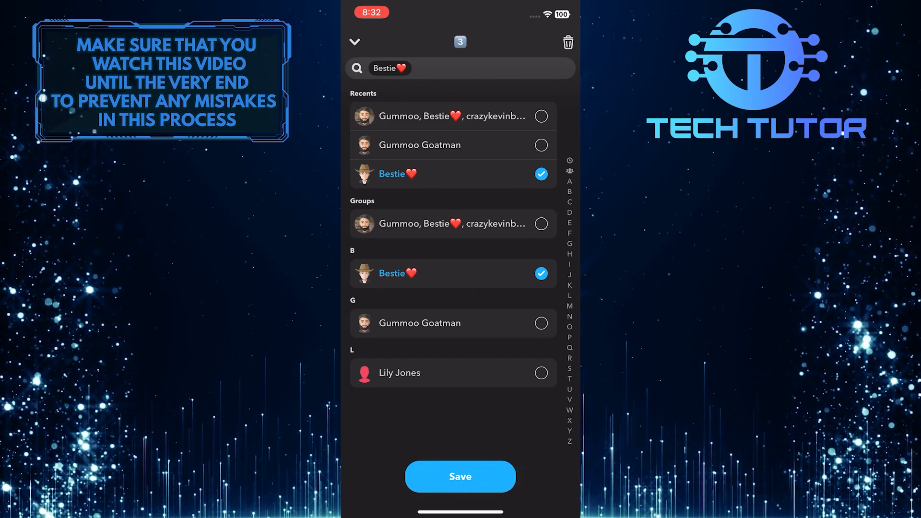
pyautogui.click(460, 477)
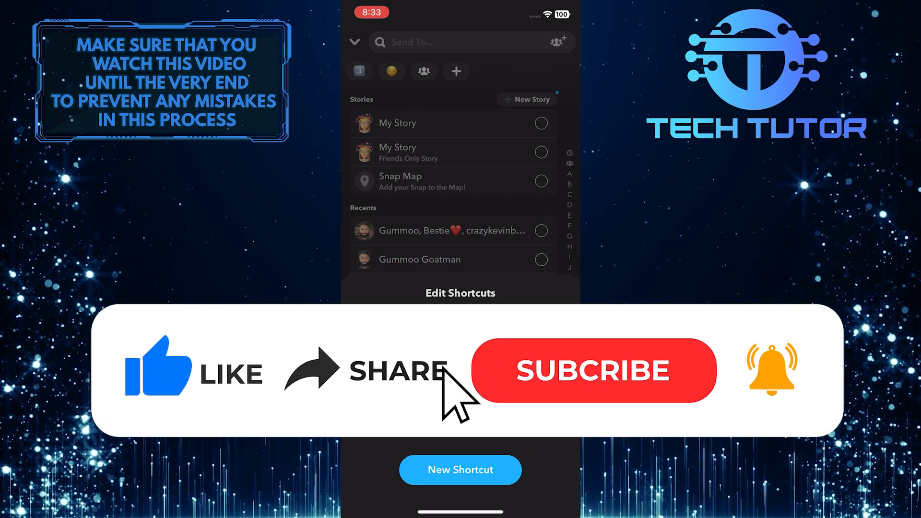
pyautogui.click(594, 370)
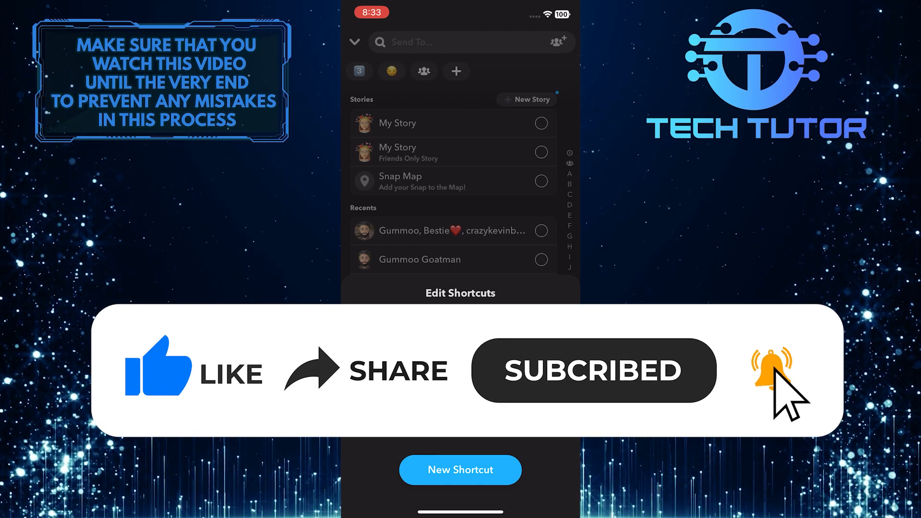